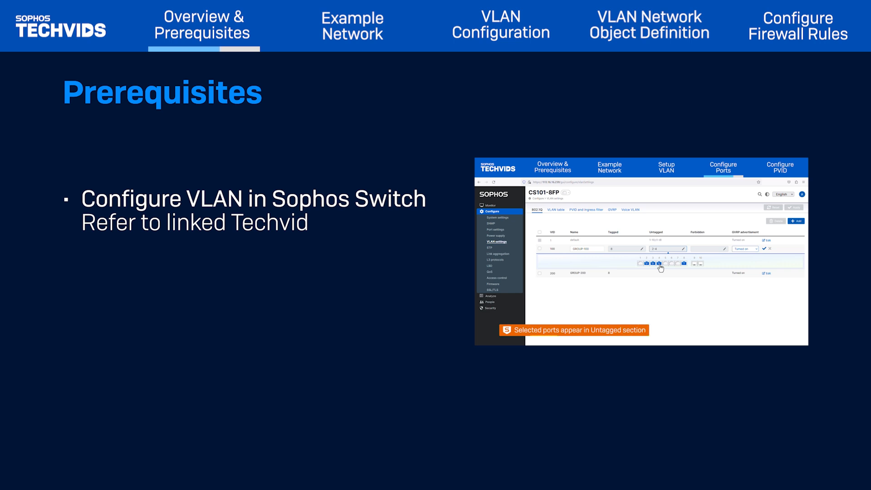
Reach the network interfaces list and start a blank Add VLAN interface form
click(352, 26)
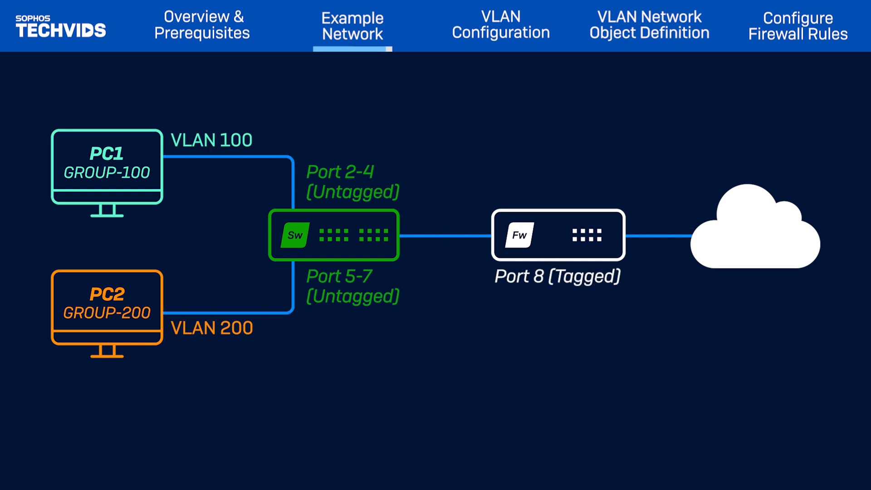
click(498, 25)
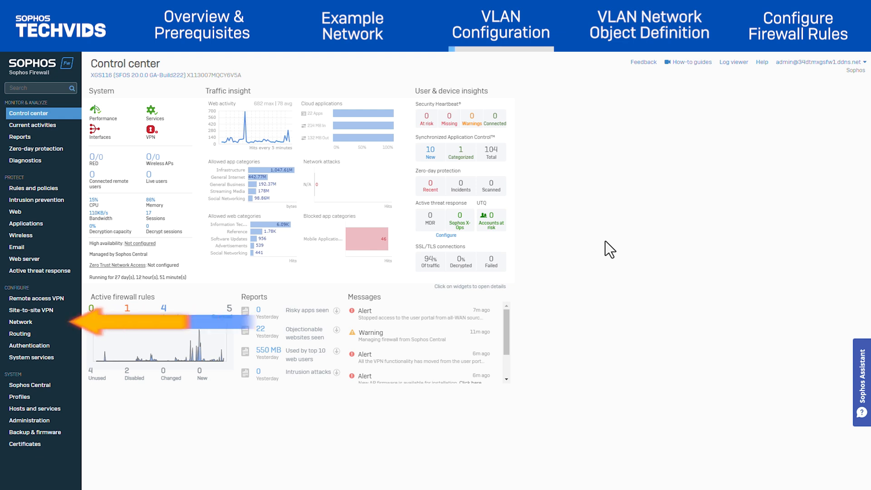
click(21, 322)
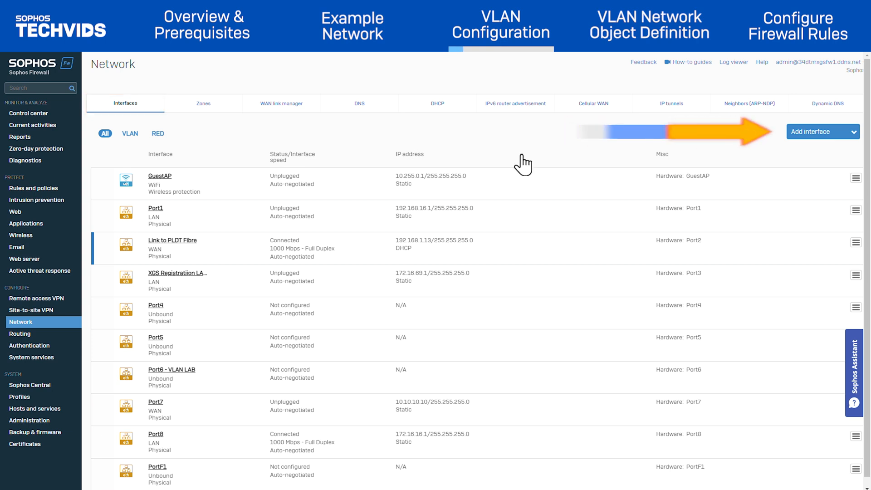
click(823, 132)
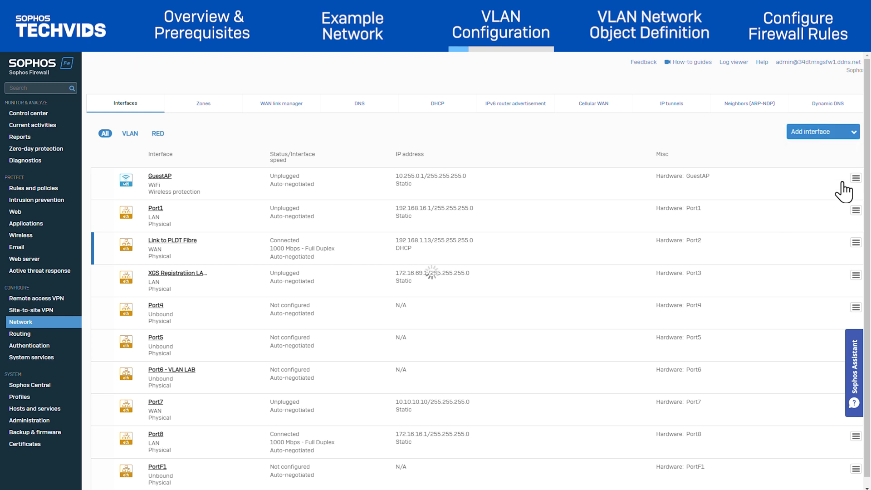
click(823, 132)
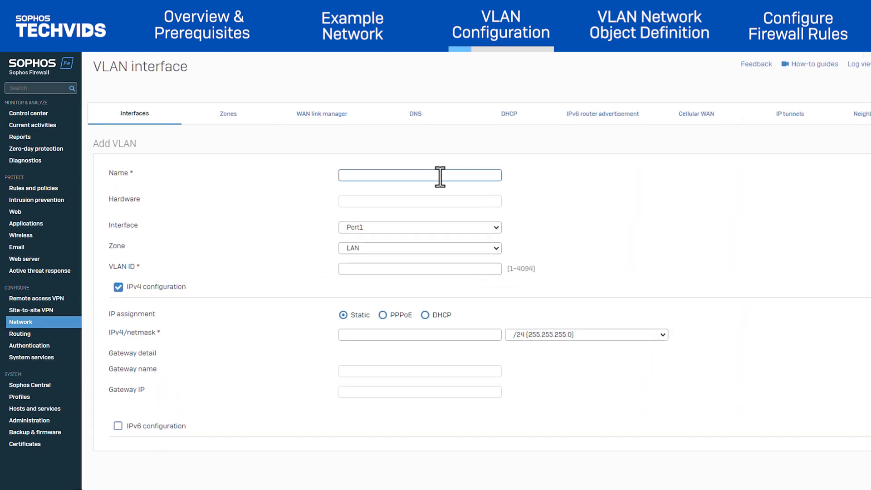
Save VLAN 100 on Port6 - VLAN LAB, zone LAN, VLAN ID 100, IP 172.16.100.1/24
text(VLAN 100)
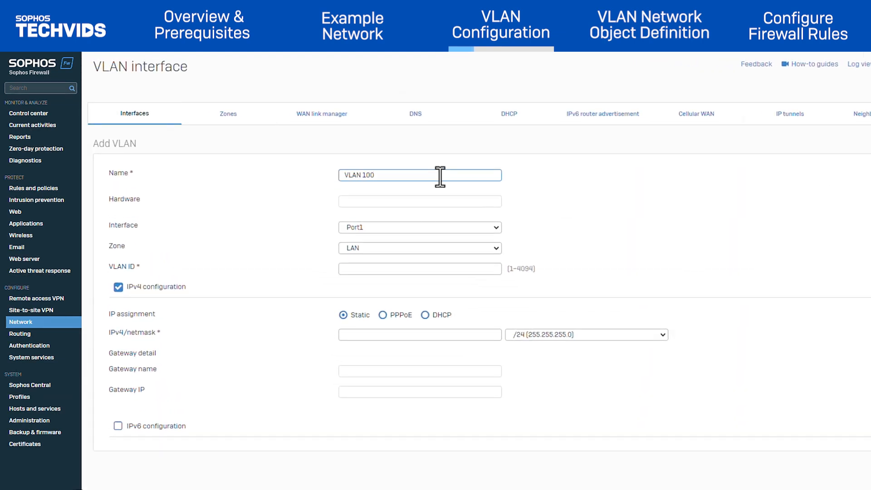
click(419, 227)
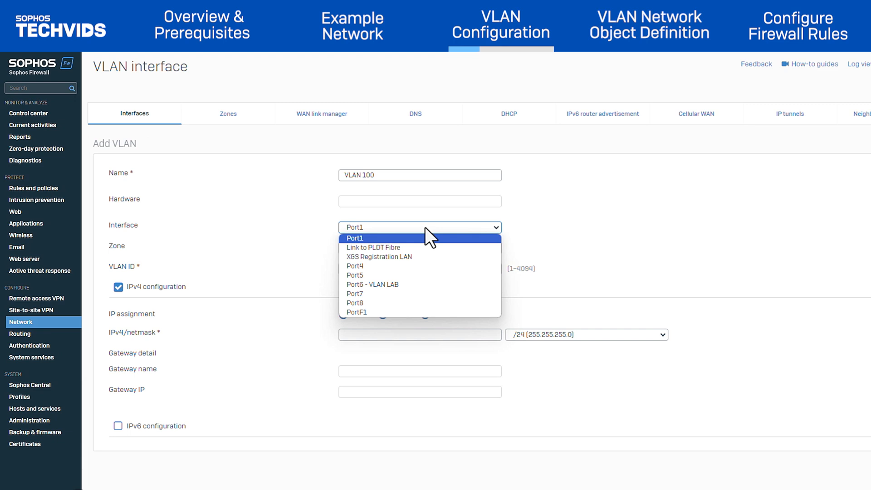
mouse_move(386, 284)
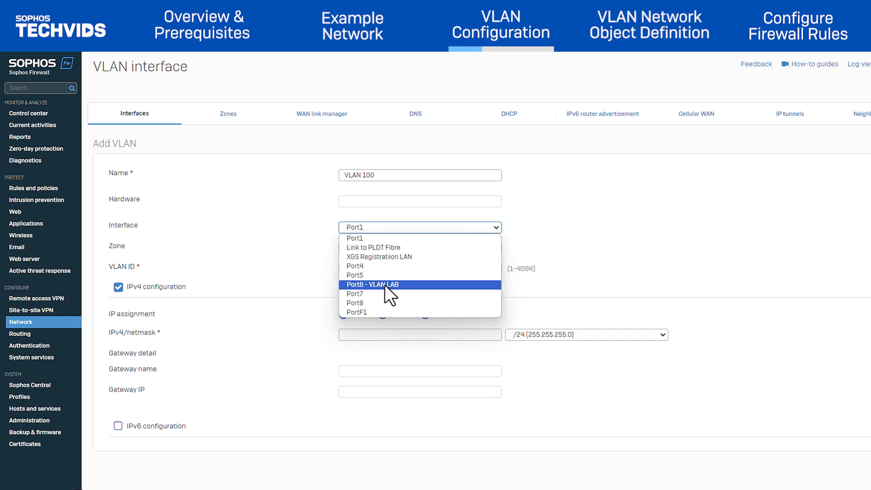
click(373, 284)
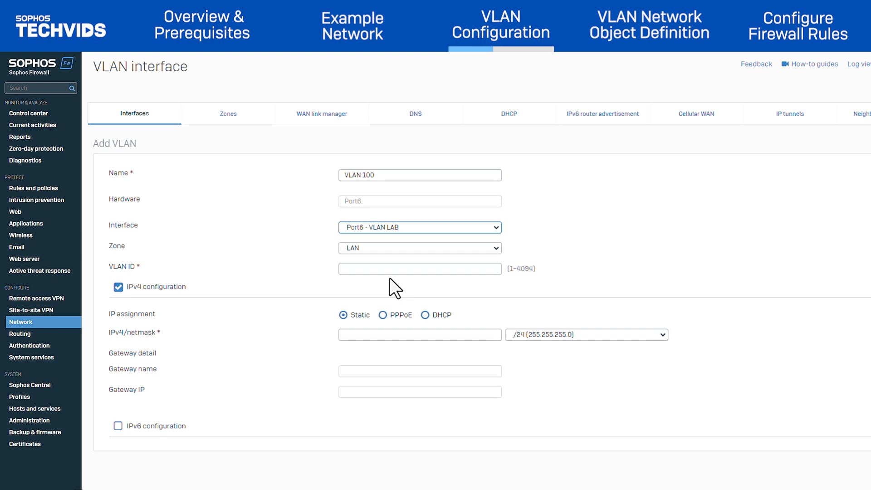
click(419, 248)
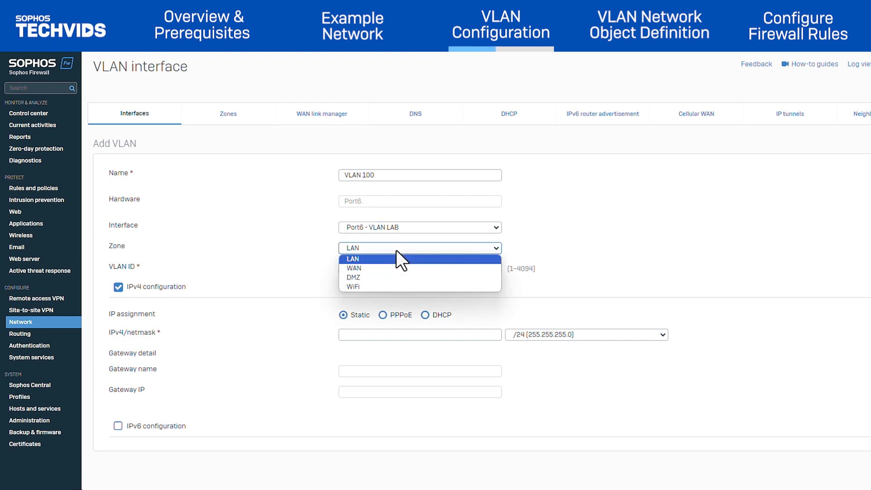
click(353, 258)
text(100)
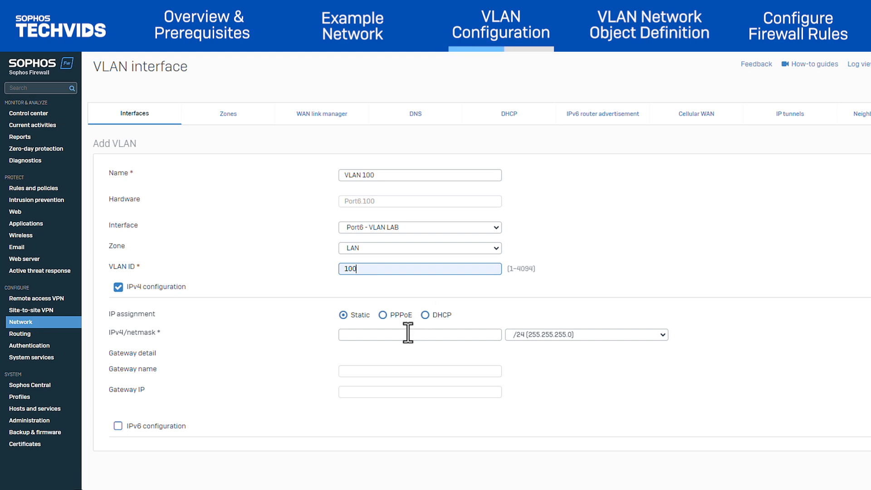
text(172.16.100.1)
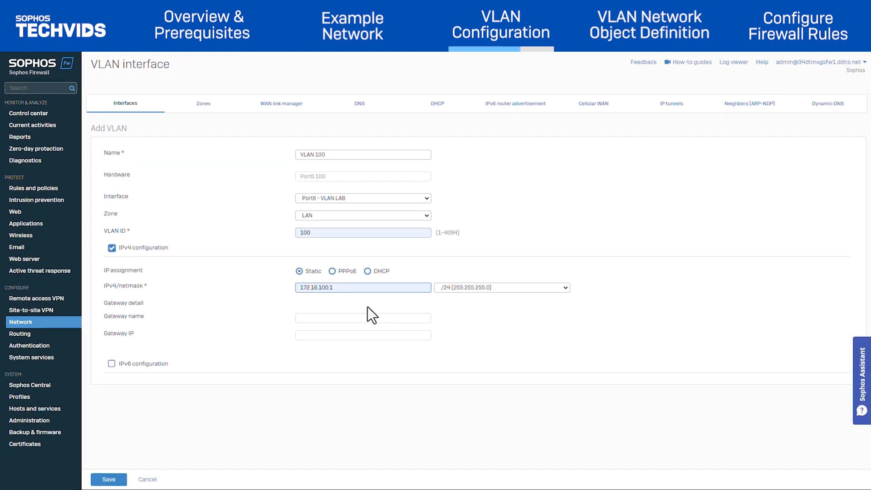
click(108, 479)
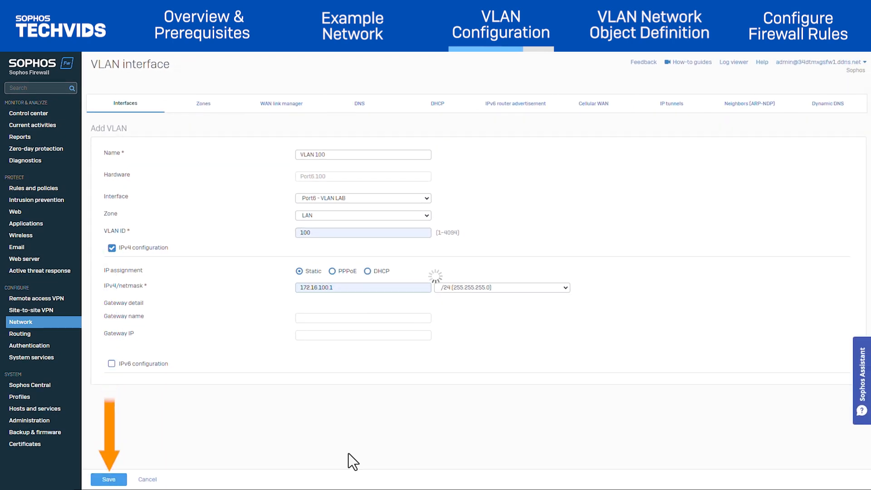
Save VLAN 200 on Port6 - VLAN LAB, ID 200, 172.16.200.1/24, and confirm both VLANs in the filtered list
click(109, 479)
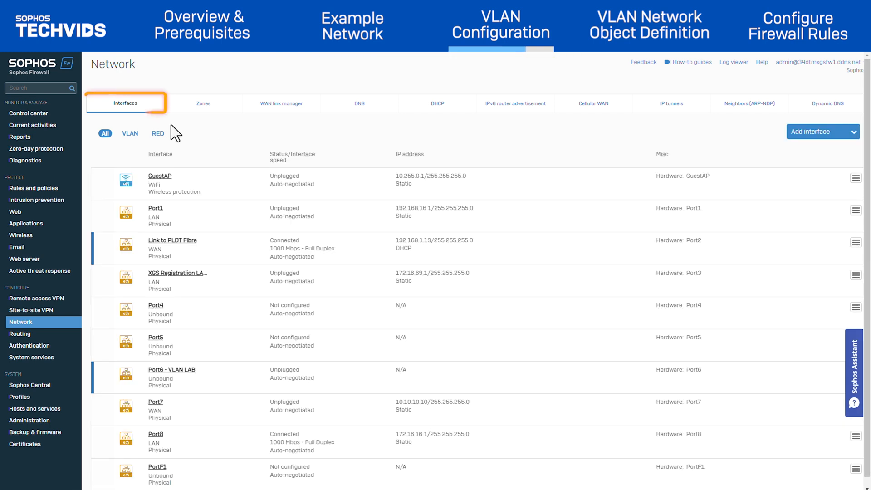
click(130, 133)
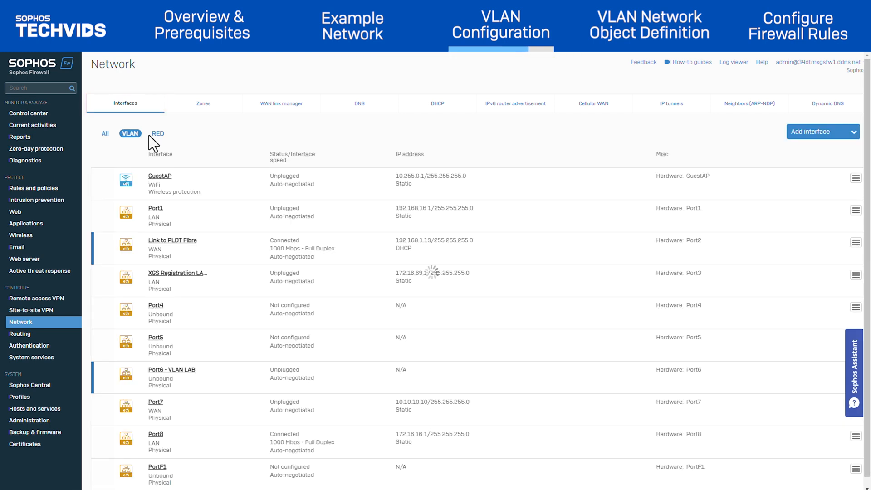
click(129, 133)
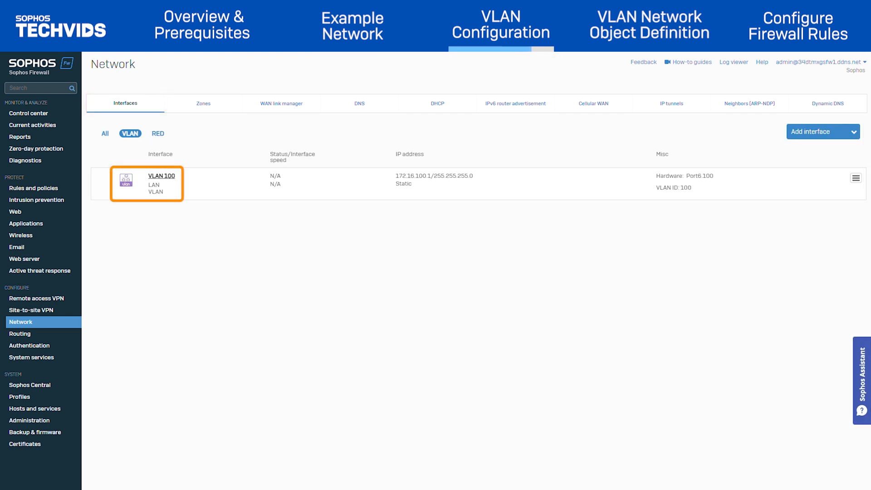
click(105, 133)
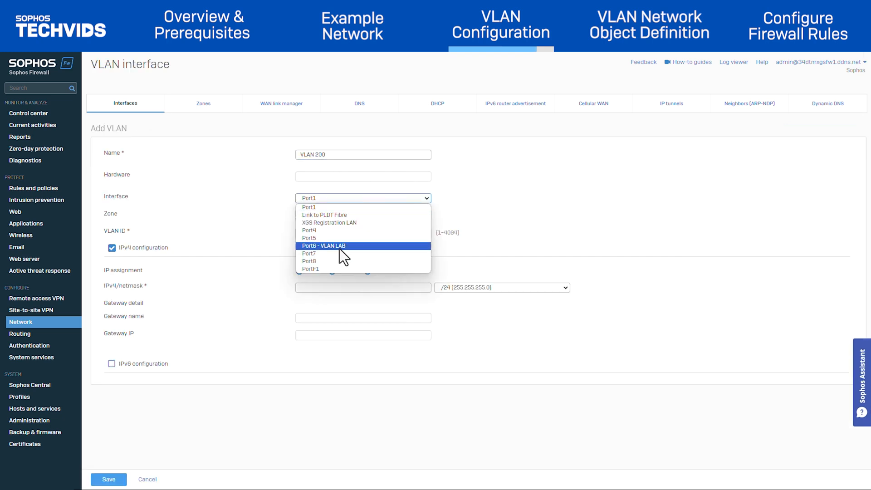
click(340, 245)
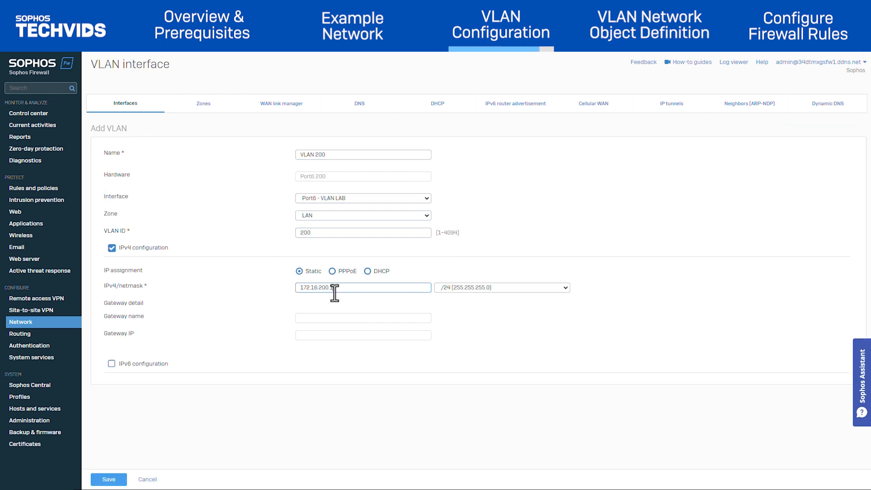
click(107, 478)
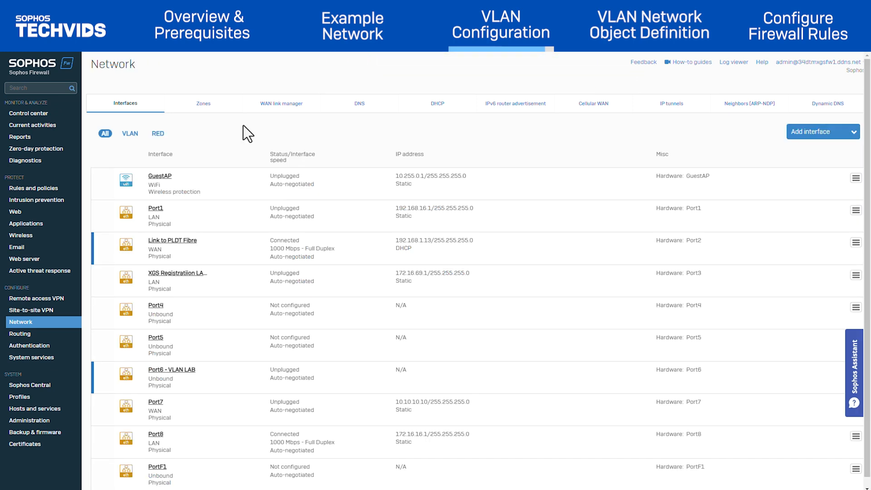
click(130, 133)
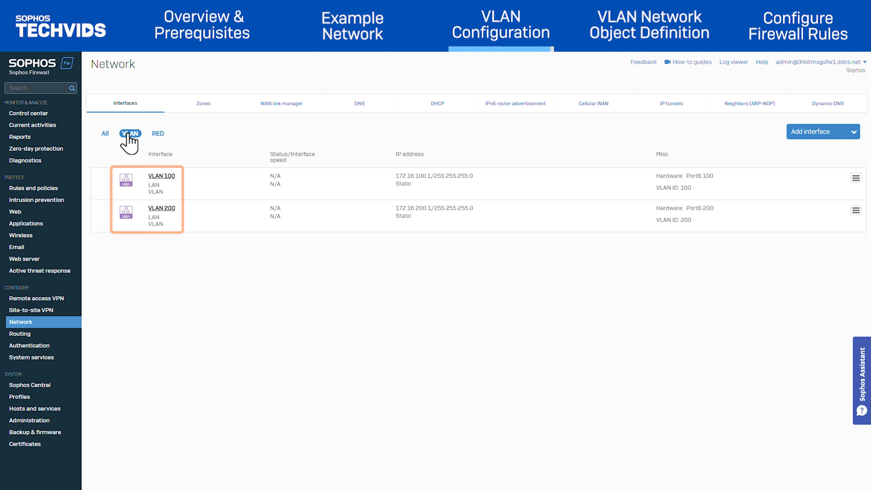
click(28, 113)
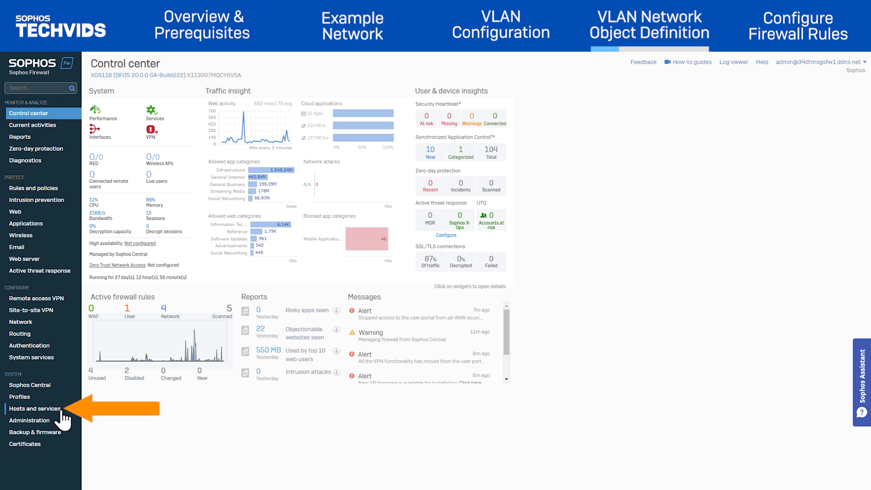
Start a blank Add IP host form under Hosts and services
click(34, 409)
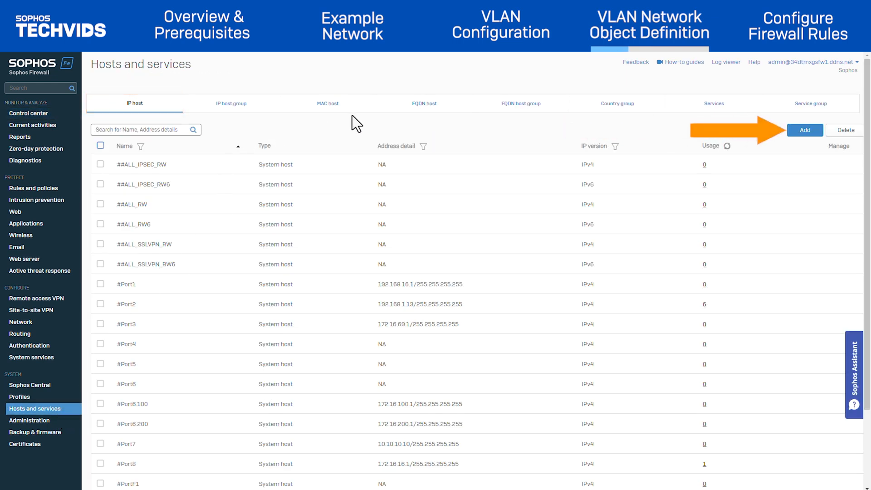
click(804, 130)
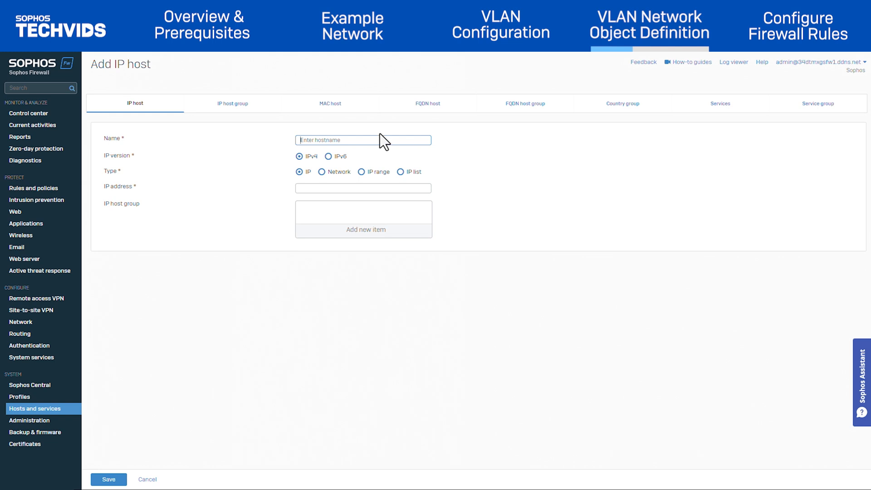
Save the IP host 'VLAN 100 Network' as a Network type for 172.16.100.0/24
text(VLAN 100 Network)
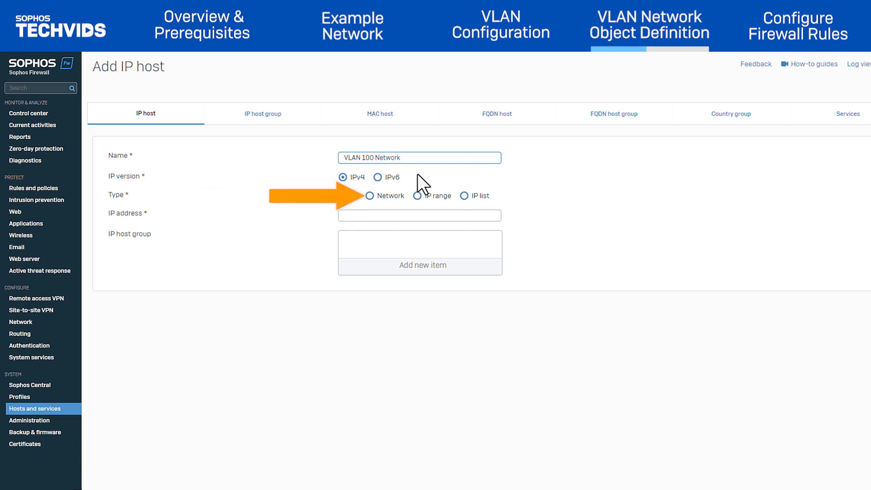
click(368, 196)
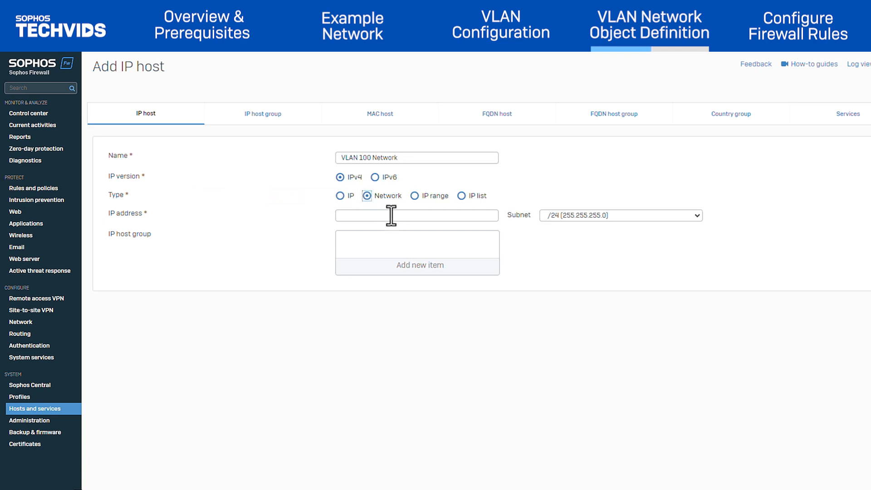
text(172.16.100.0)
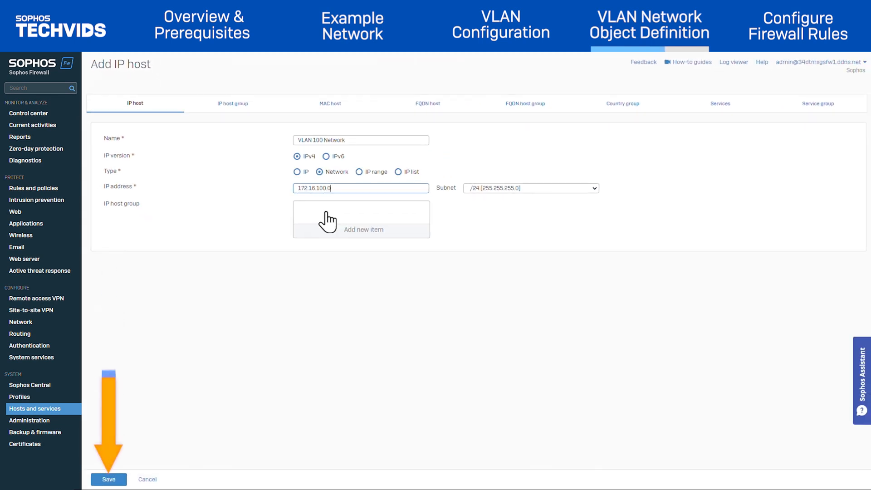
click(109, 479)
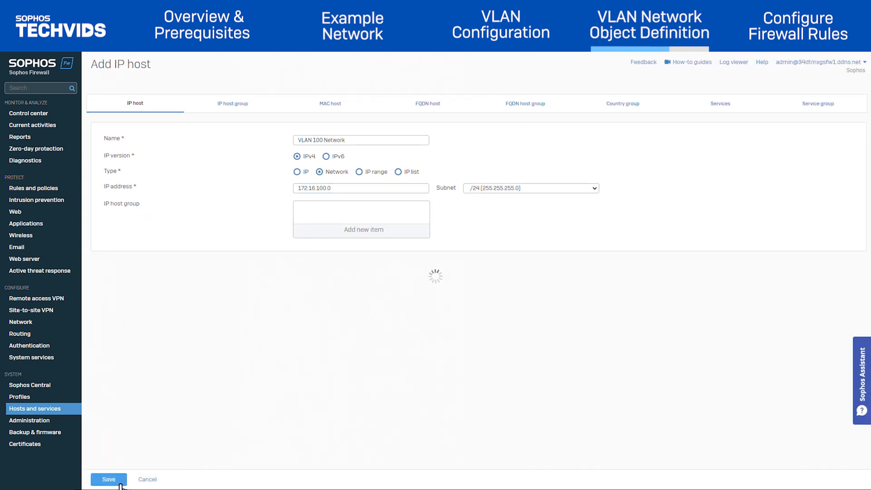
click(108, 479)
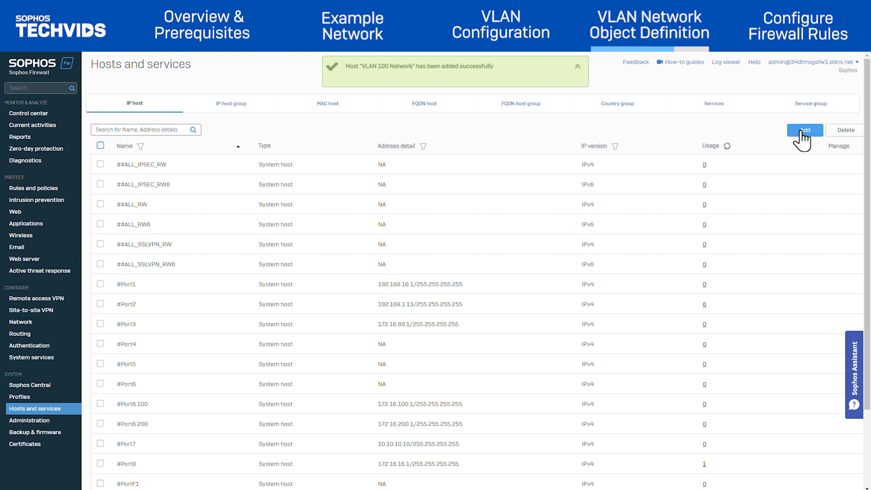
Save a second Network host 'VLAN 200 Network' for 172.16.200.0/24
click(804, 130)
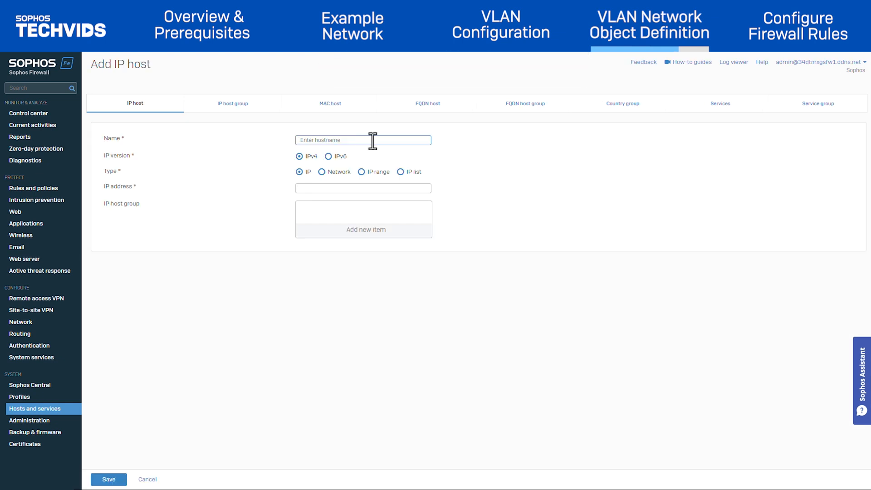
text(VLAN 200 Network)
click(363, 188)
text(172.16.200.0)
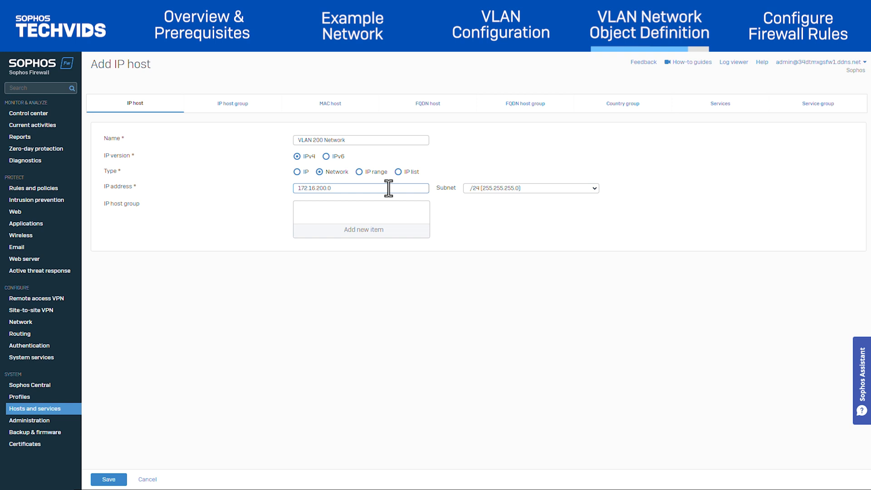
click(107, 479)
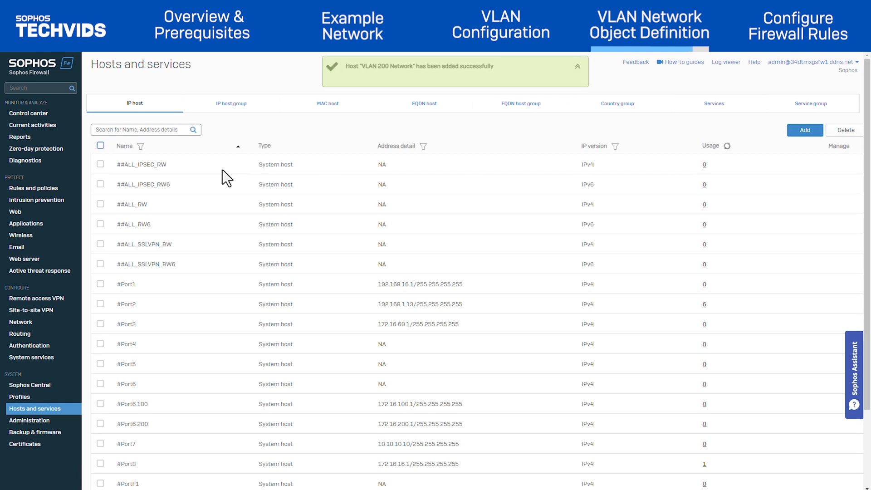
Filter the IP host list by 'vlan' to confirm both VLAN network hosts, then return to the control center
text(v)
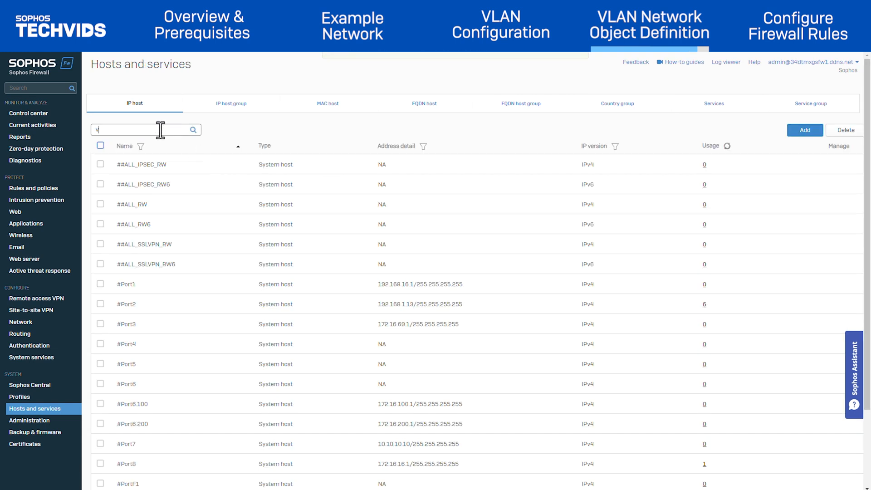
text(lan)
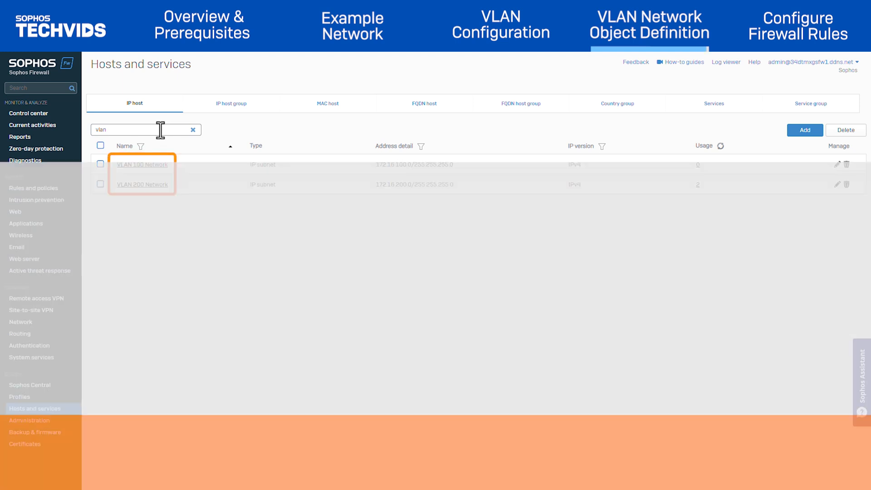
click(28, 114)
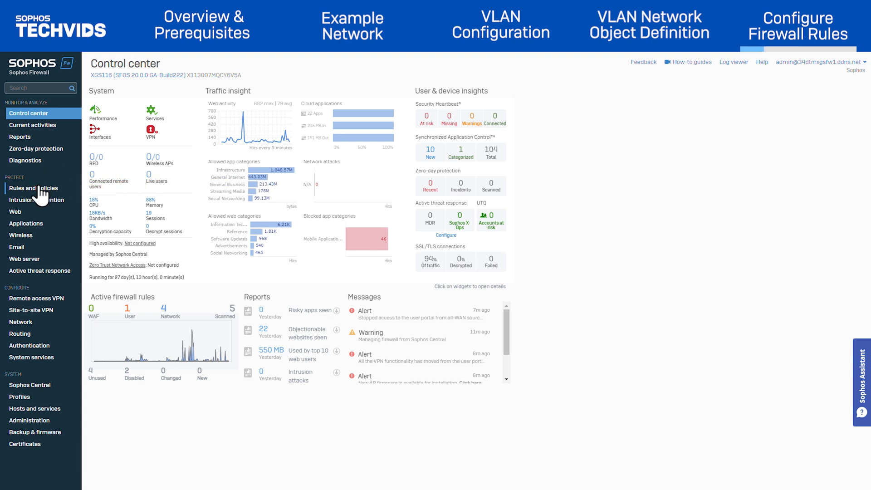
From Rules and policies, start a new firewall rule for inter-VLAN traffic
click(34, 190)
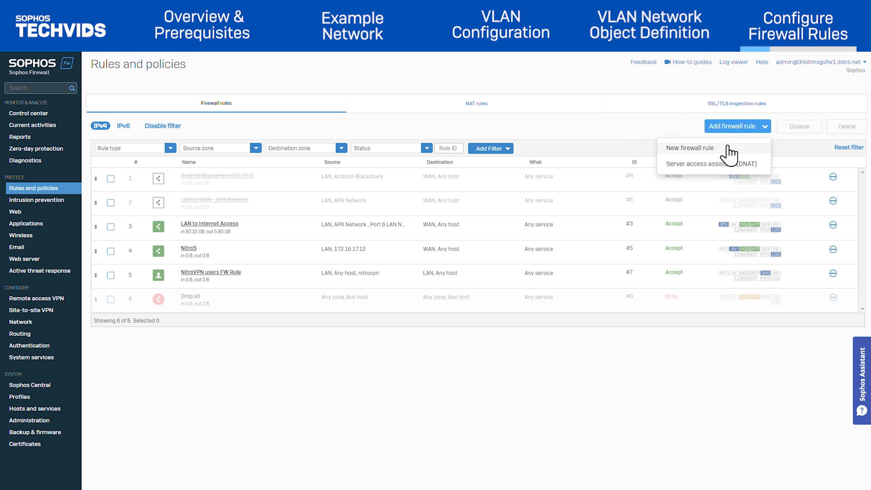
click(690, 148)
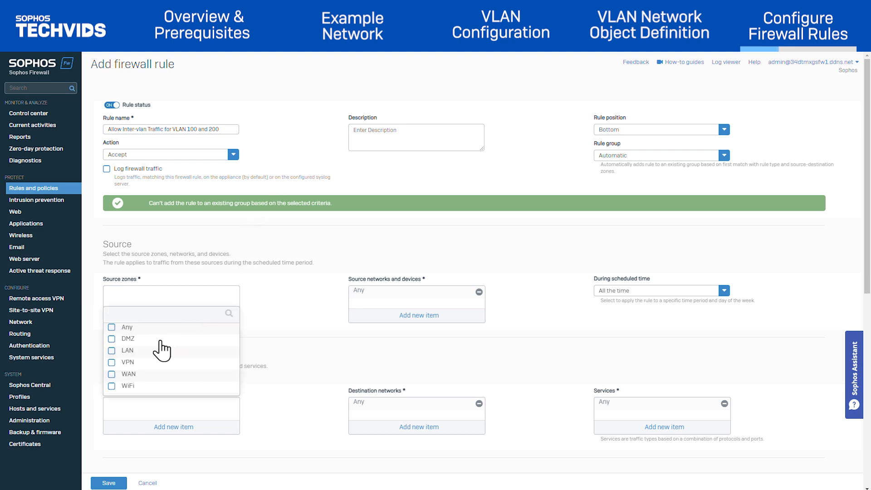
mouse_move(144, 357)
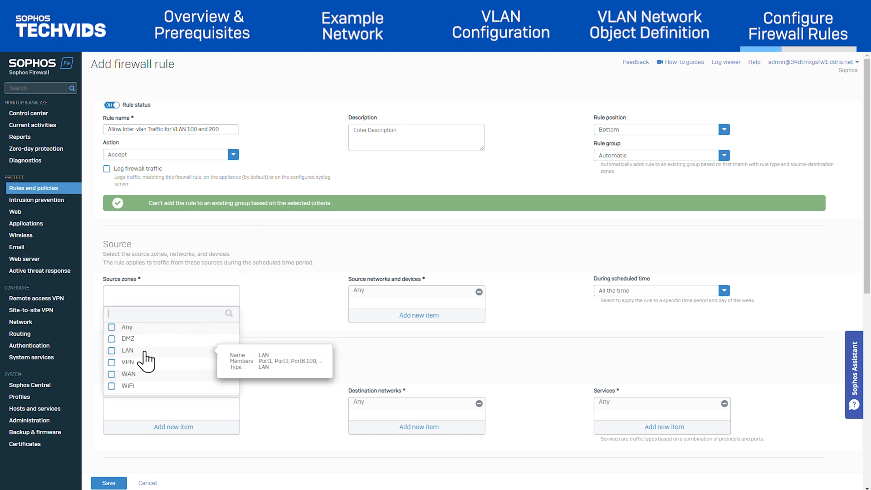
Set source zone LAN and source networks VLAN 100 Network and VLAN 200 Network
click(127, 350)
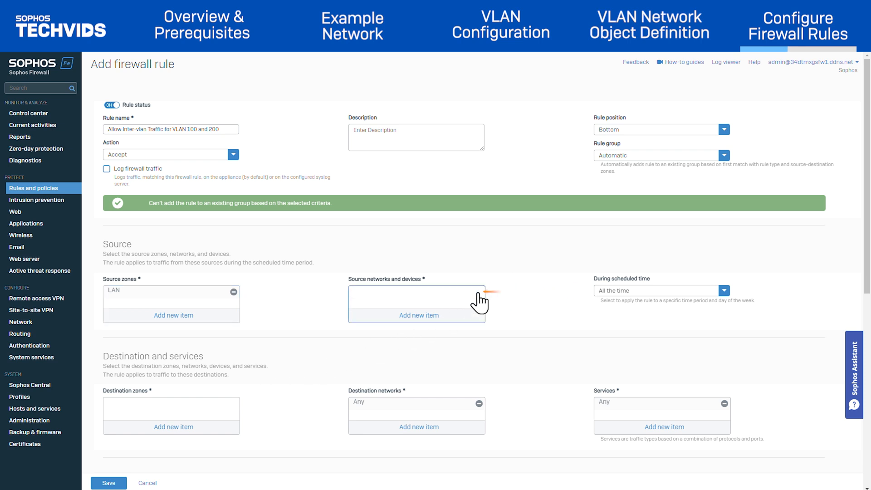
click(417, 303)
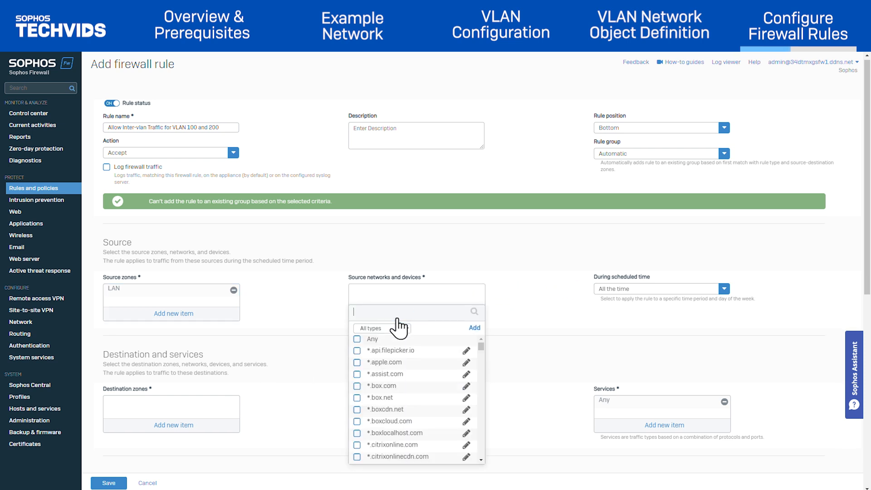
text(VLAN)
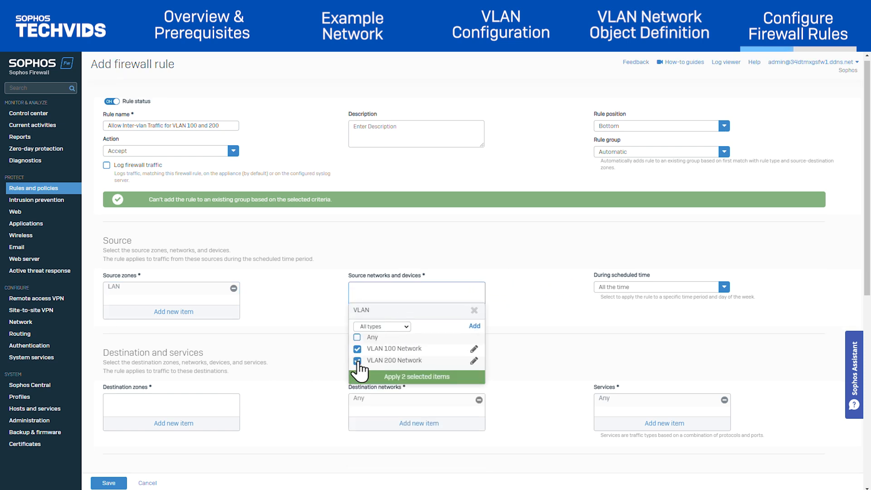
click(416, 375)
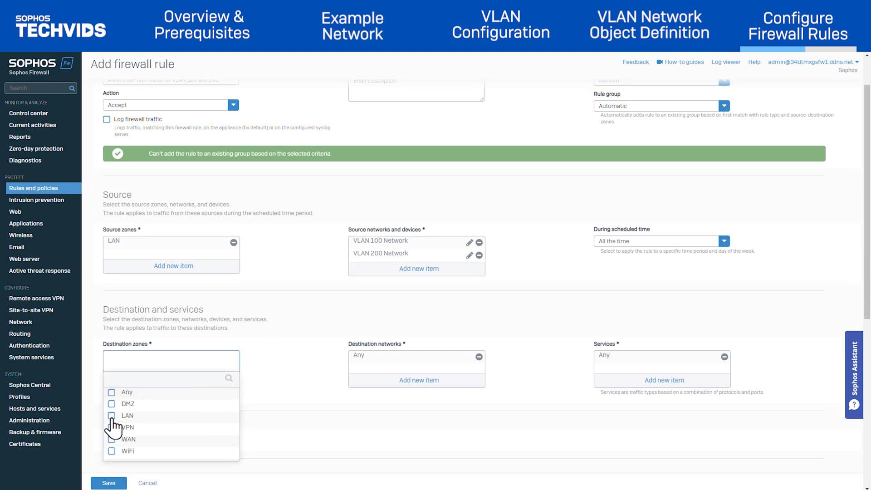
Set destination zone LAN and destination networks VLAN 100 Network and VLAN 200 Network
click(111, 415)
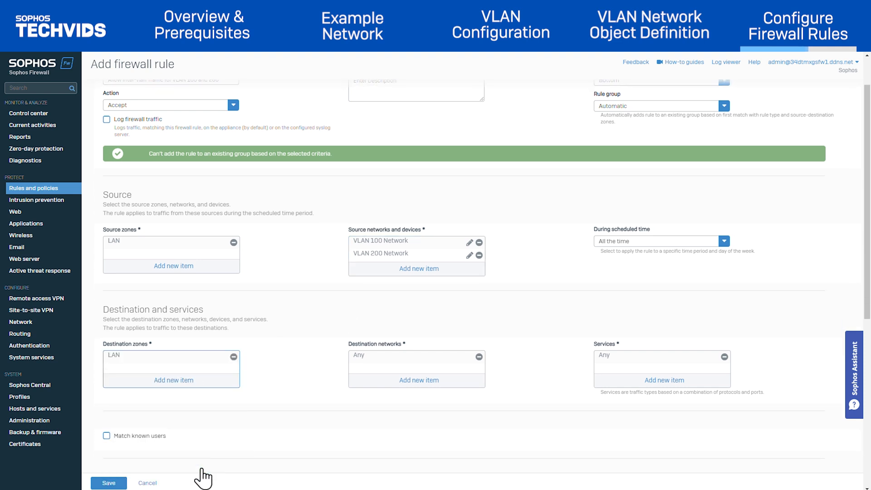
click(419, 380)
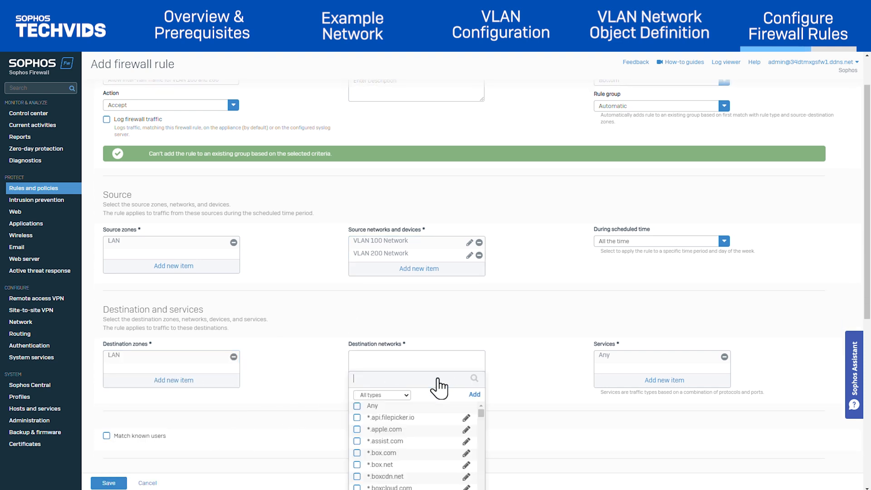
text(vlan)
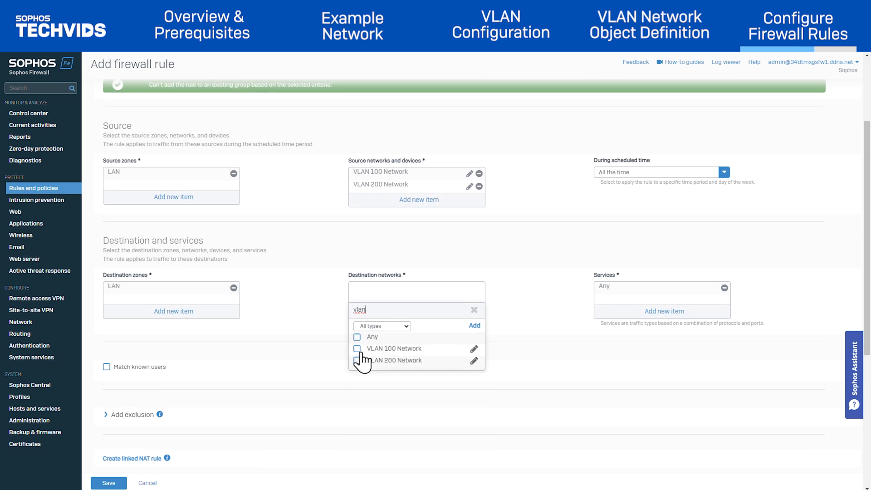
click(357, 360)
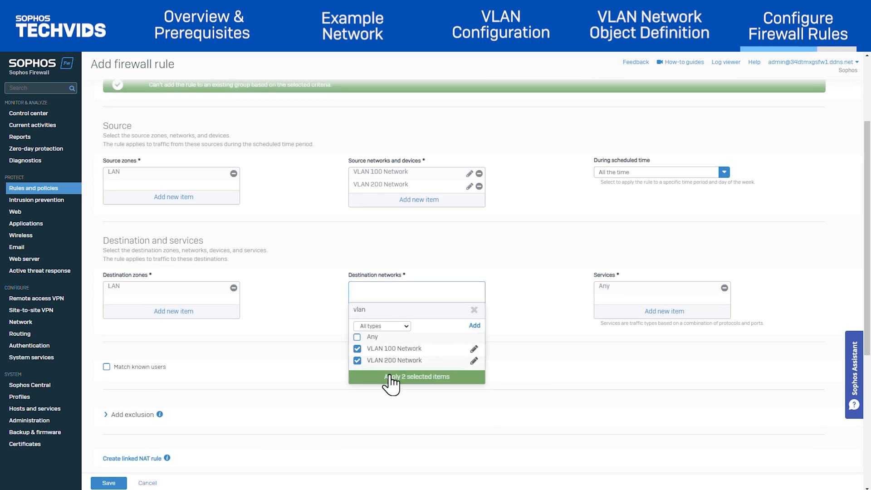
click(416, 376)
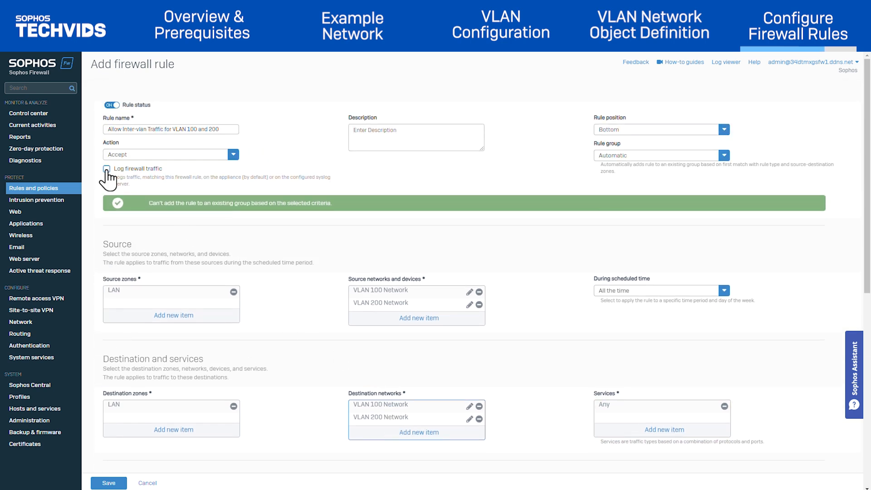
Enable Log firewall traffic on the inter-VLAN rule and bring up Command Prompt
click(105, 168)
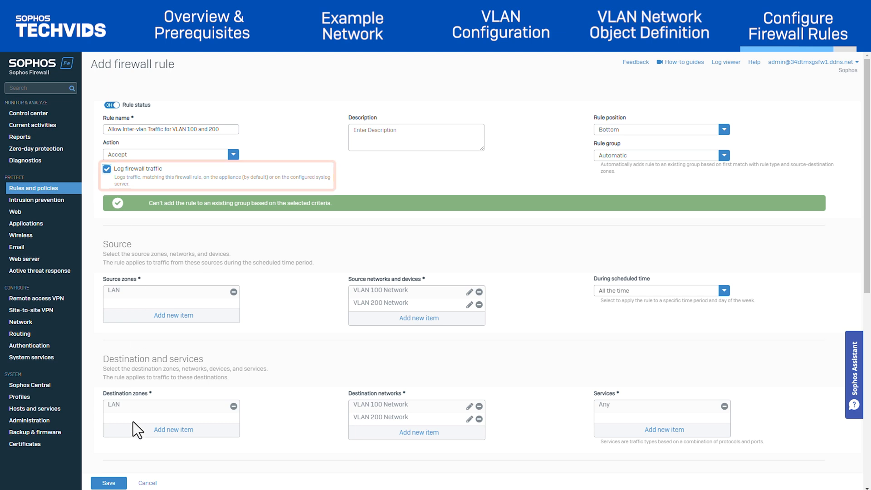
click(108, 481)
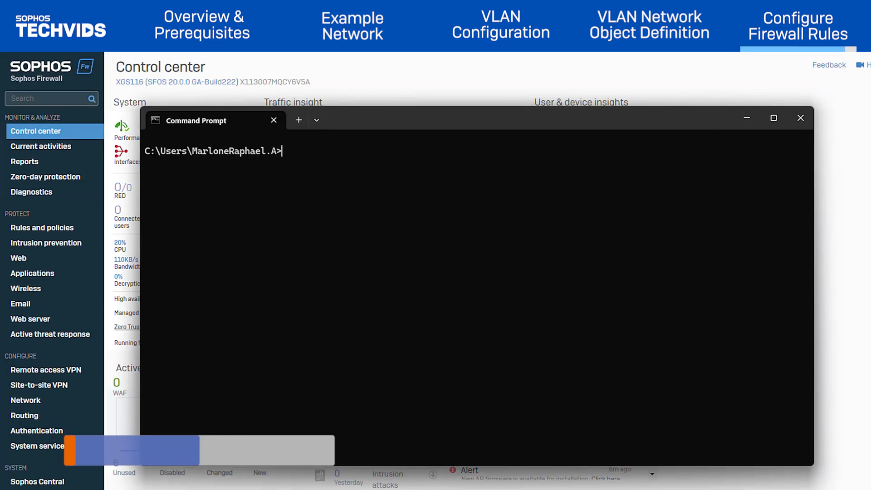
Enter ping 172.16.200 at the prompt to test inter-VLAN connectivity
text(ping)
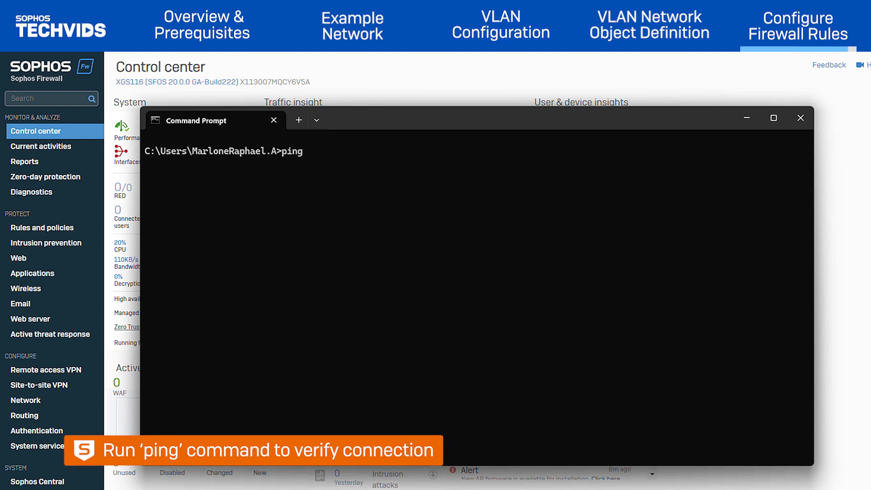
text(172.16.200)
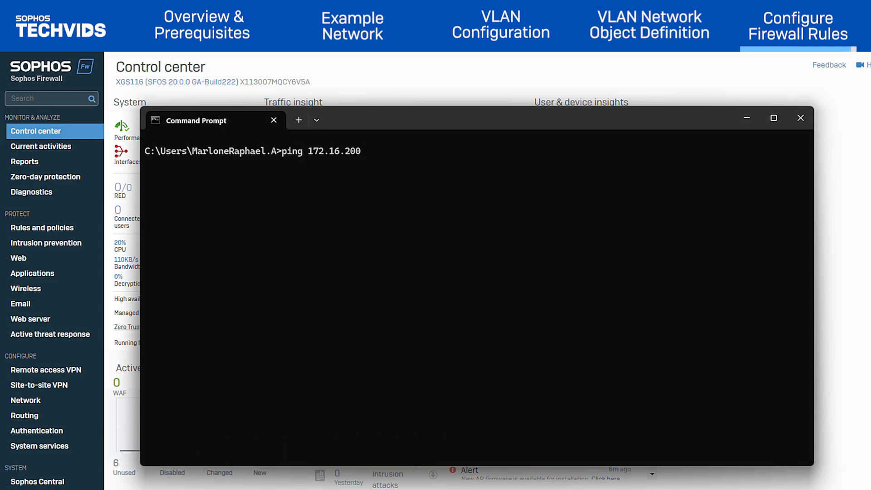